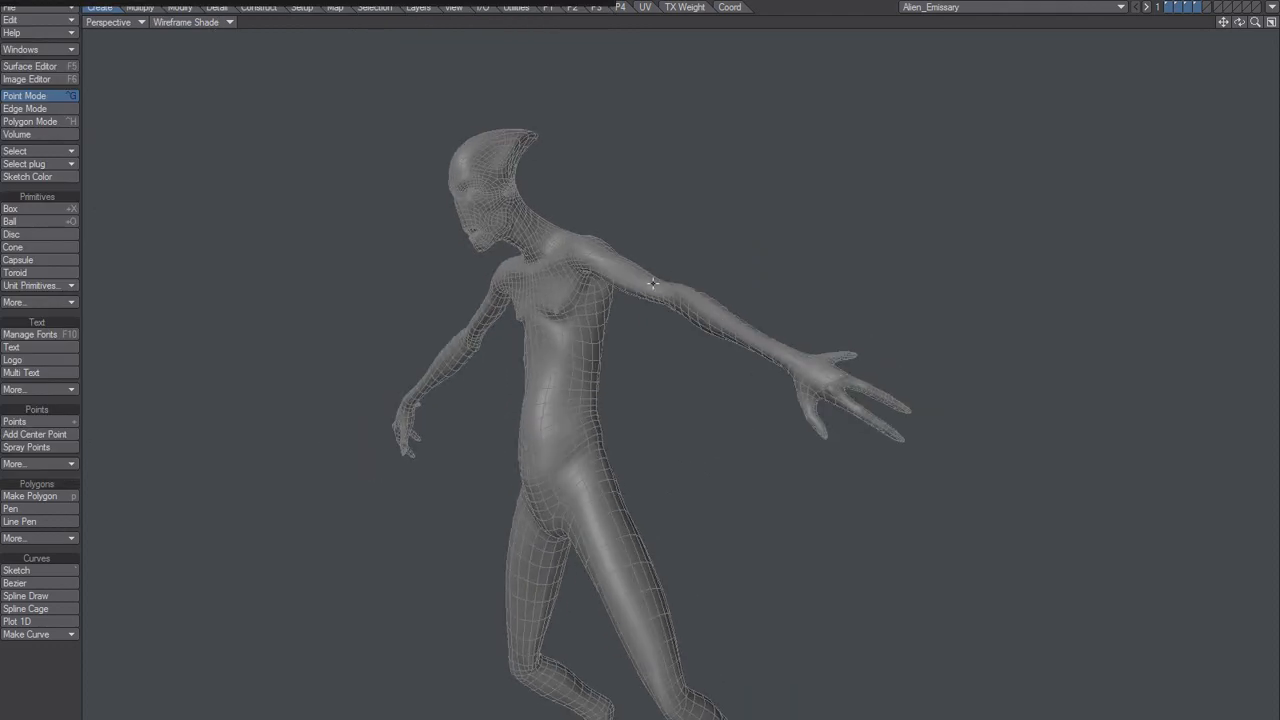
mouse_move(584, 424)
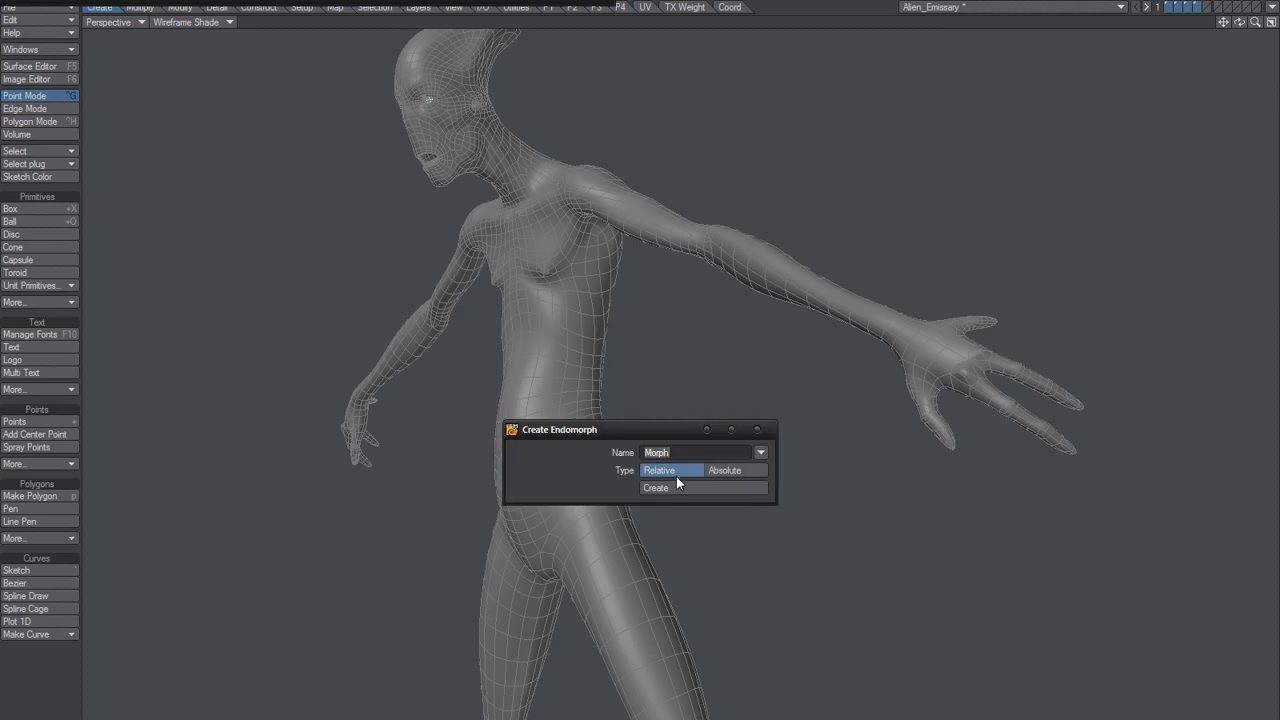
Create a new relative endomorph named 'morph' on the alien mesh.
type("new")
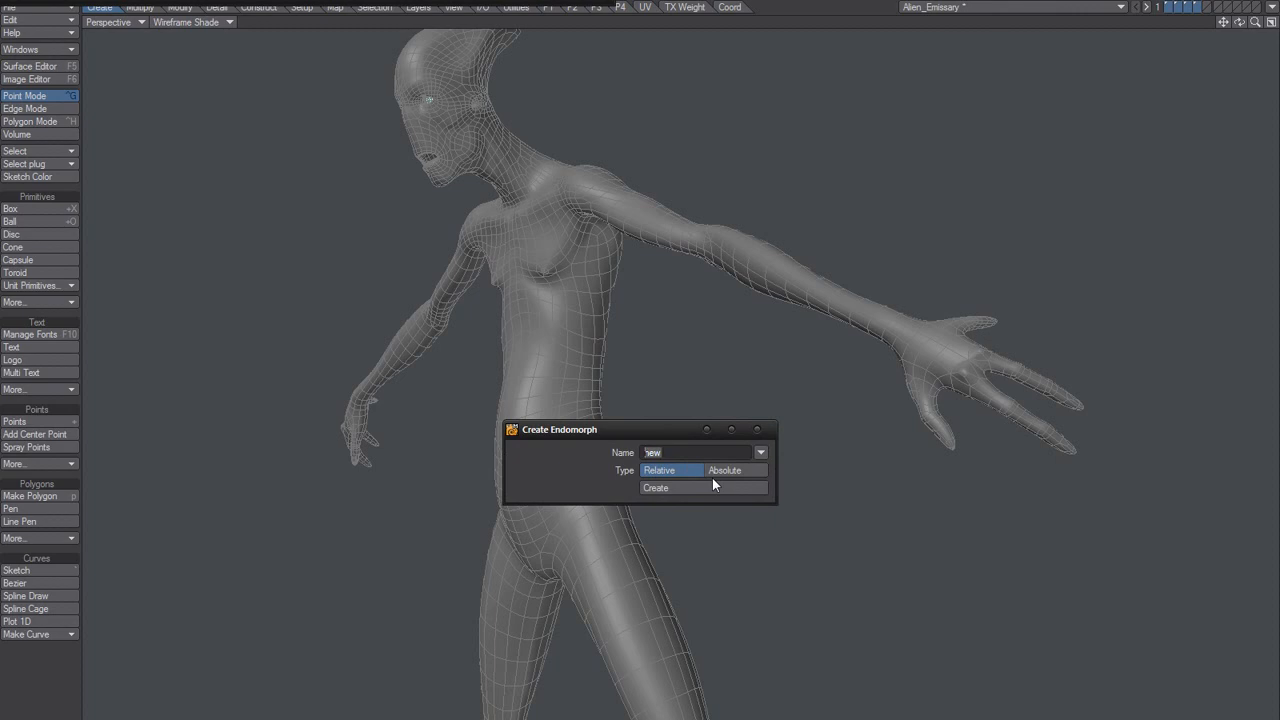
type("morphie")
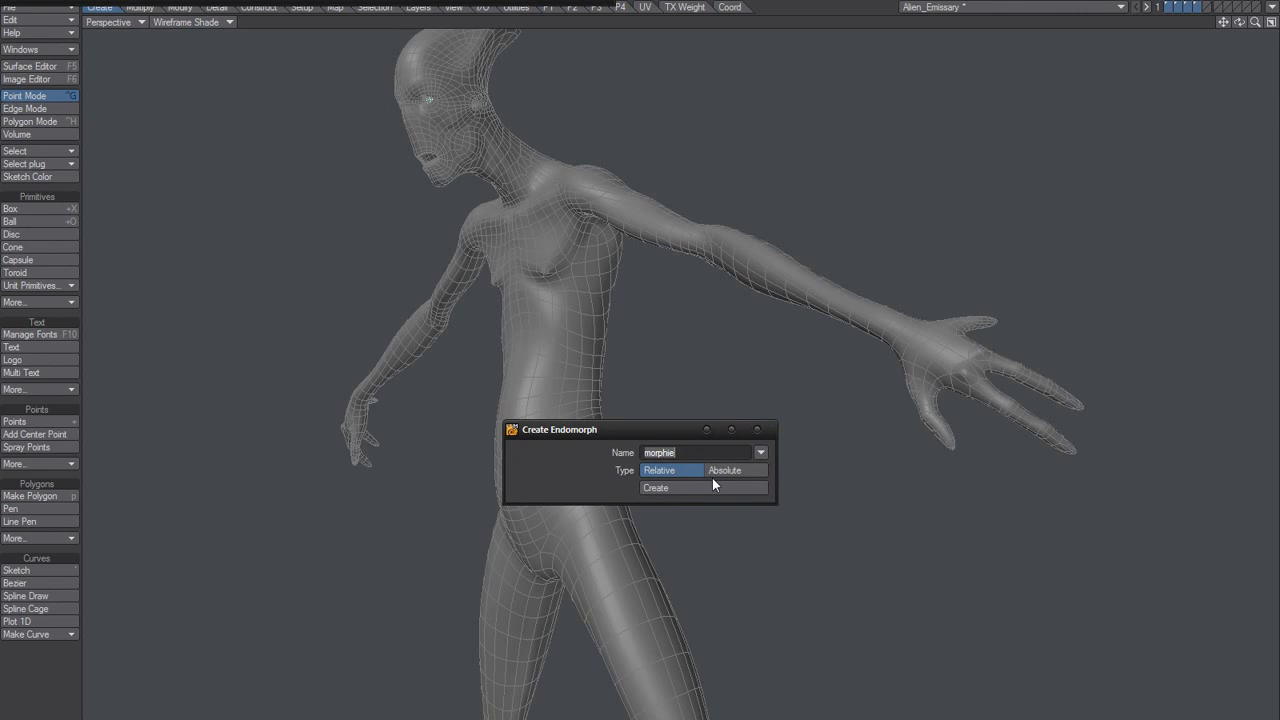
left_click(656, 488)
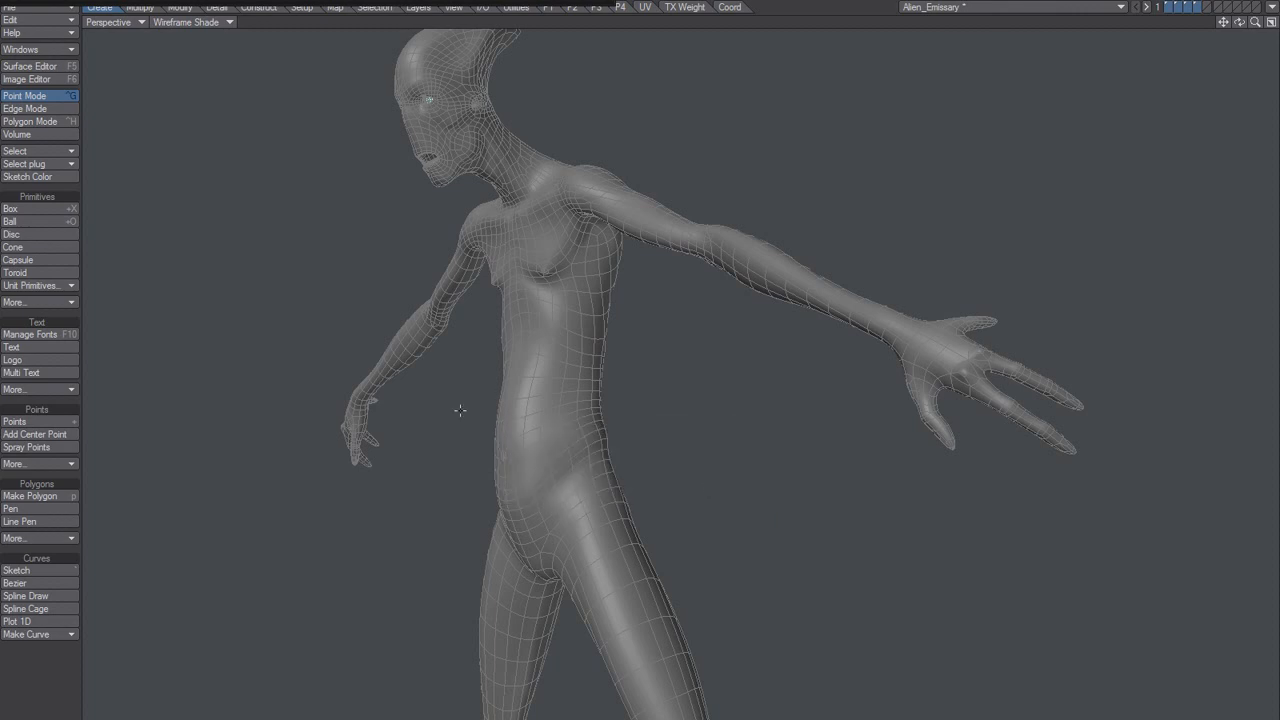
mouse_move(646, 264)
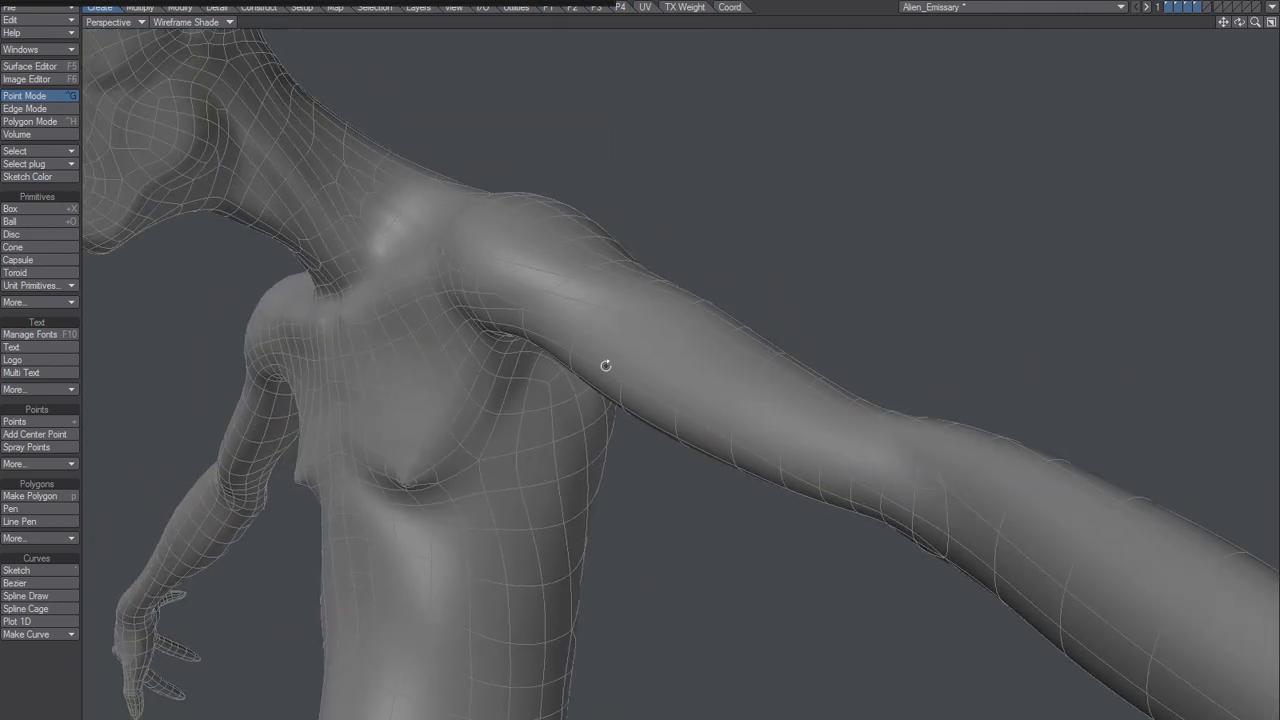
mouse_move(580, 352)
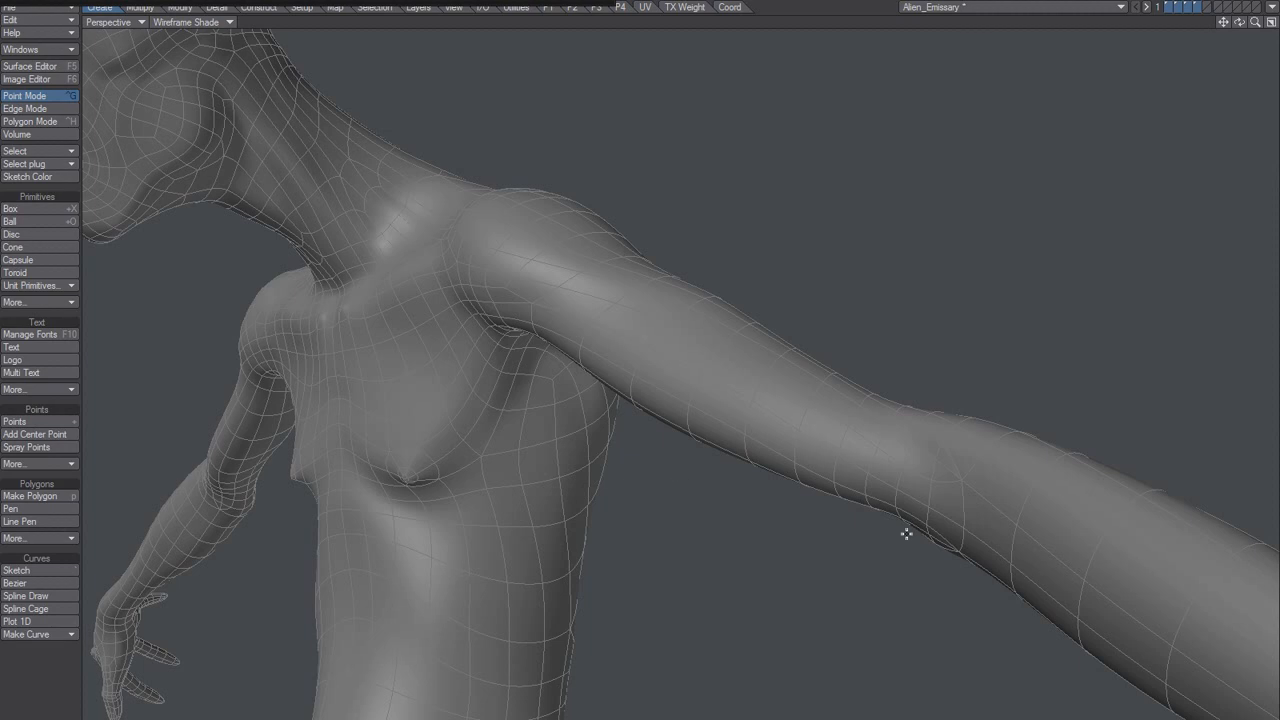
mouse_move(662, 472)
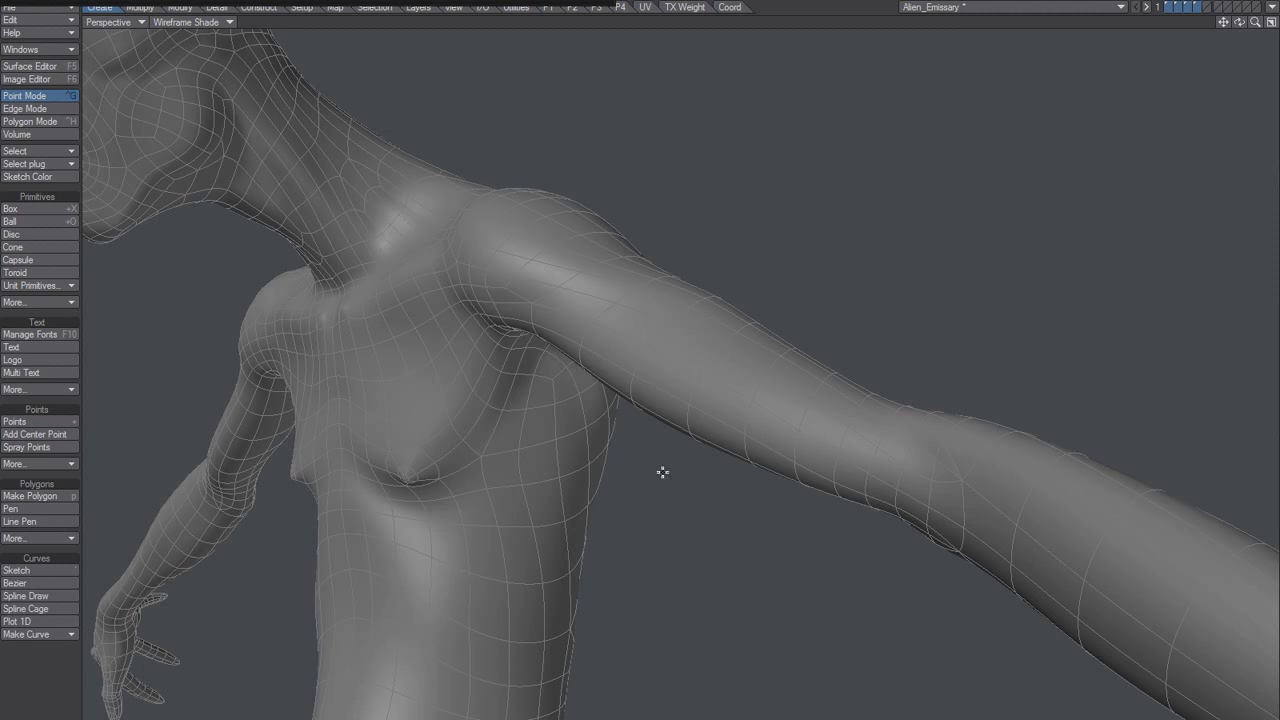
mouse_move(692, 436)
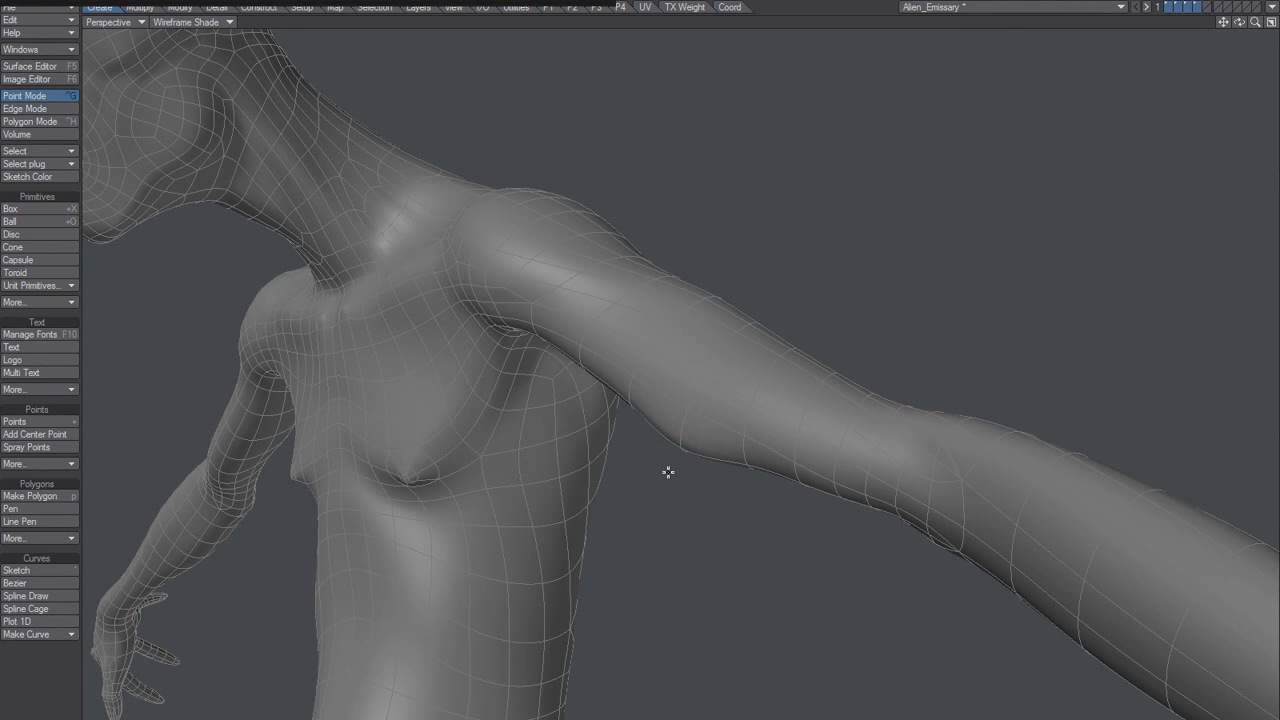
mouse_move(664, 480)
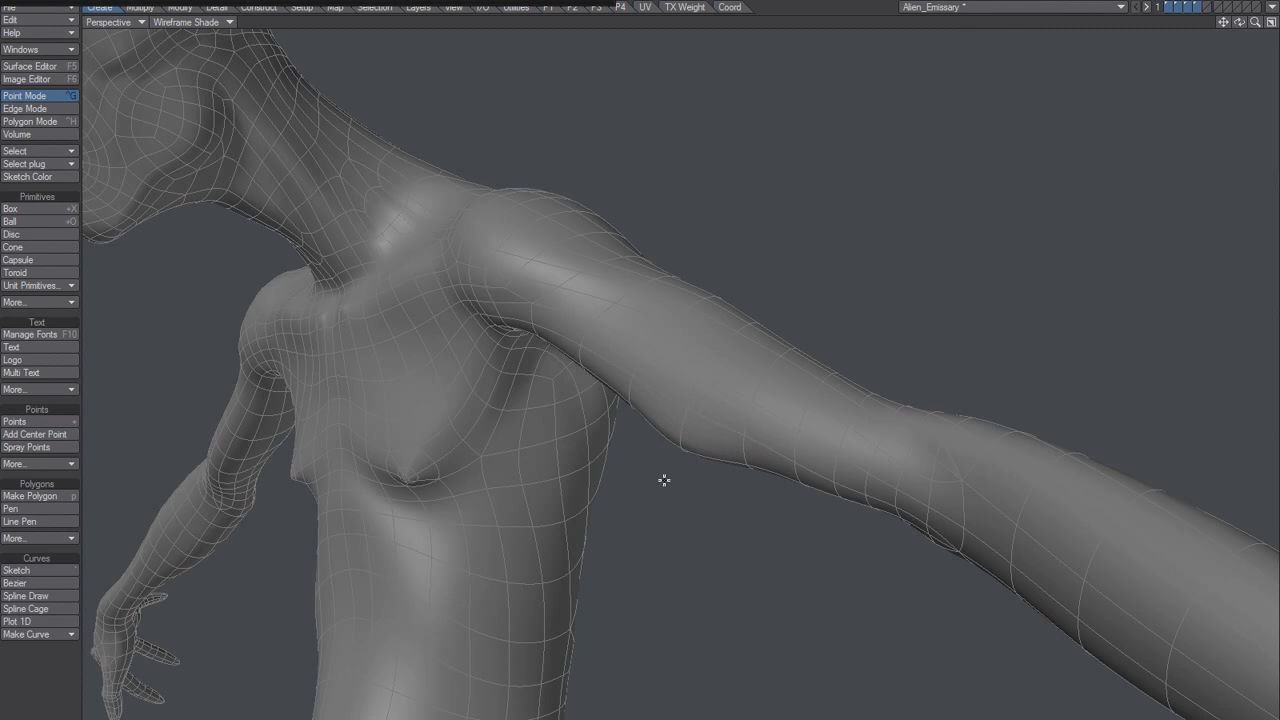
mouse_move(658, 492)
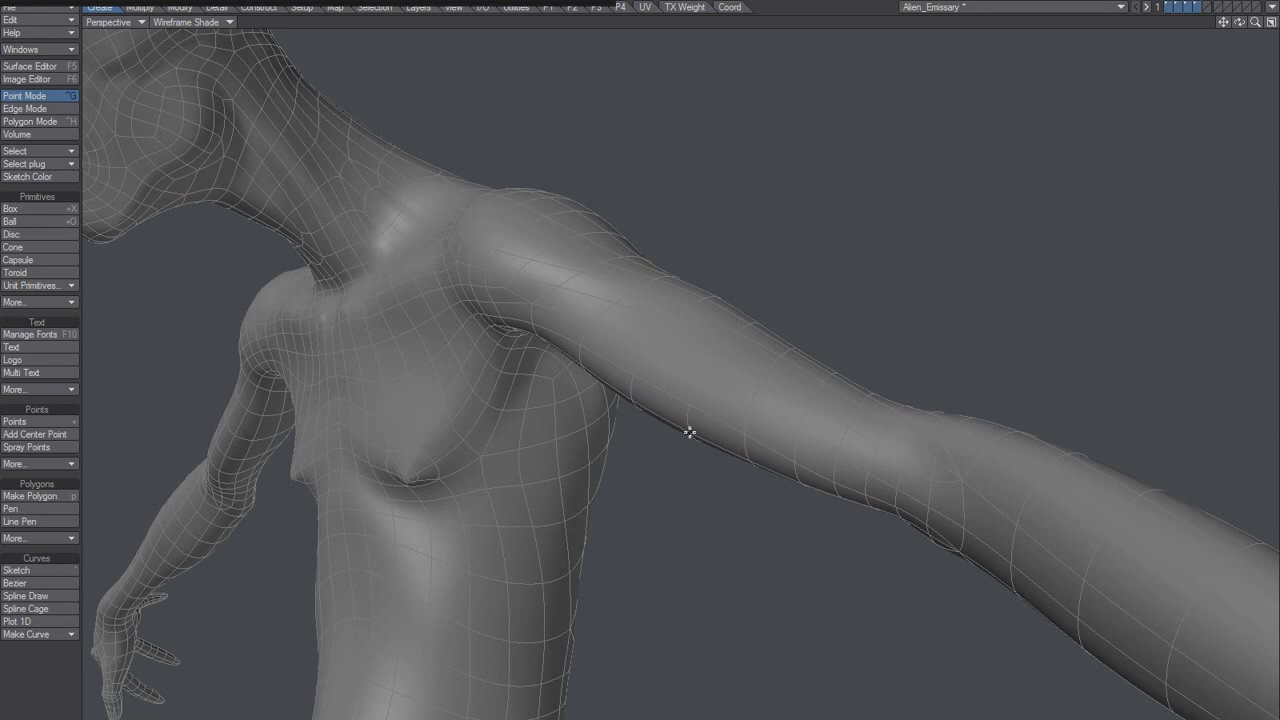
mouse_move(686, 436)
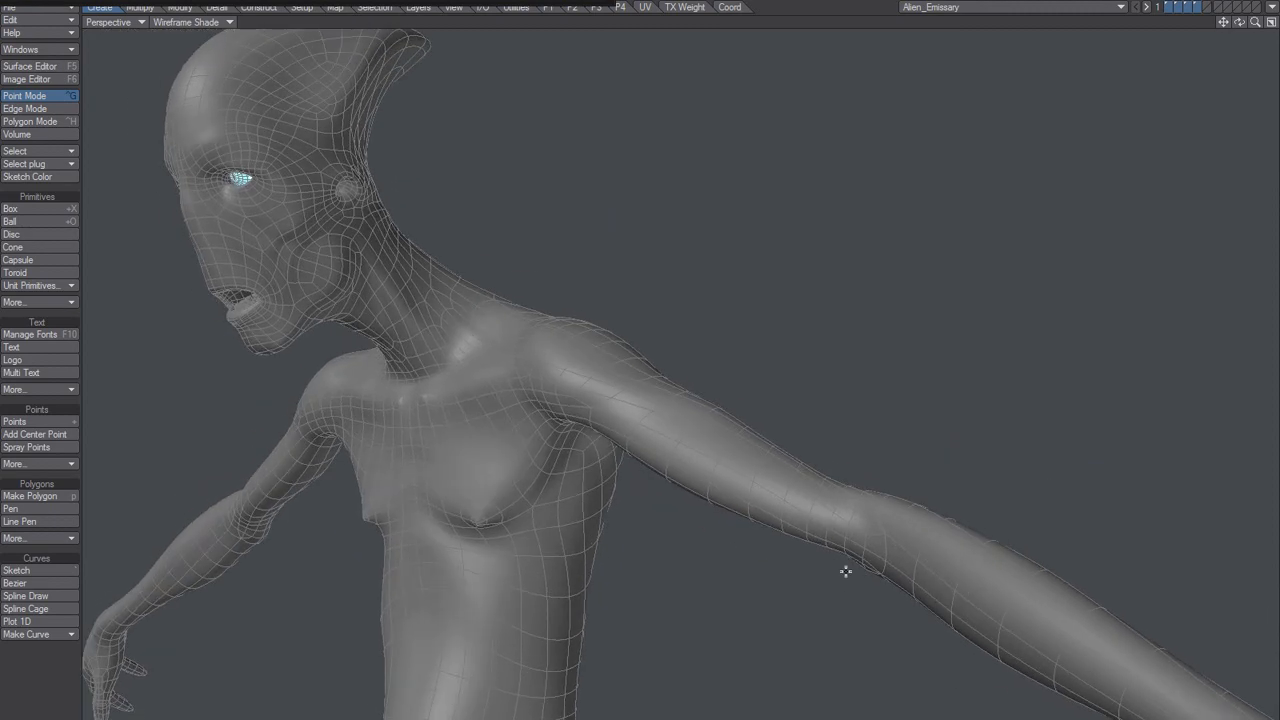
mouse_move(600, 490)
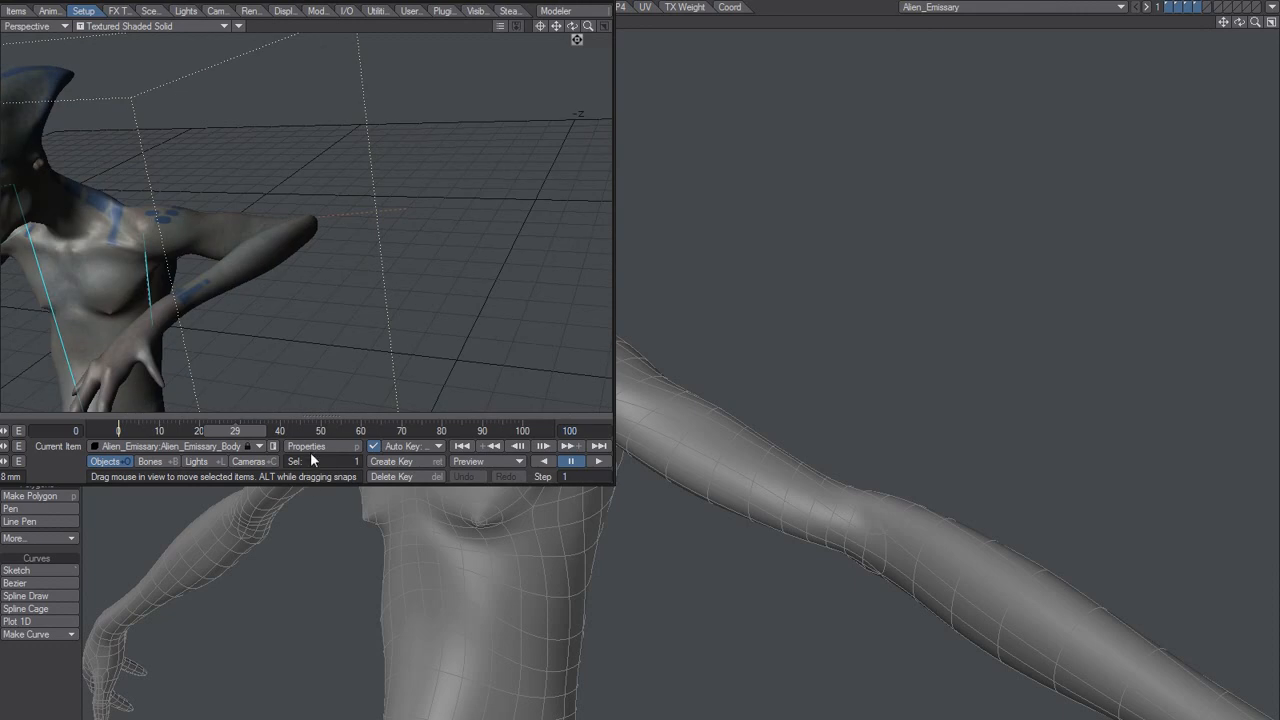
Show the options menu for the alien body's Morph Mixer displacement entry in Object Properties.
left_click(324, 446)
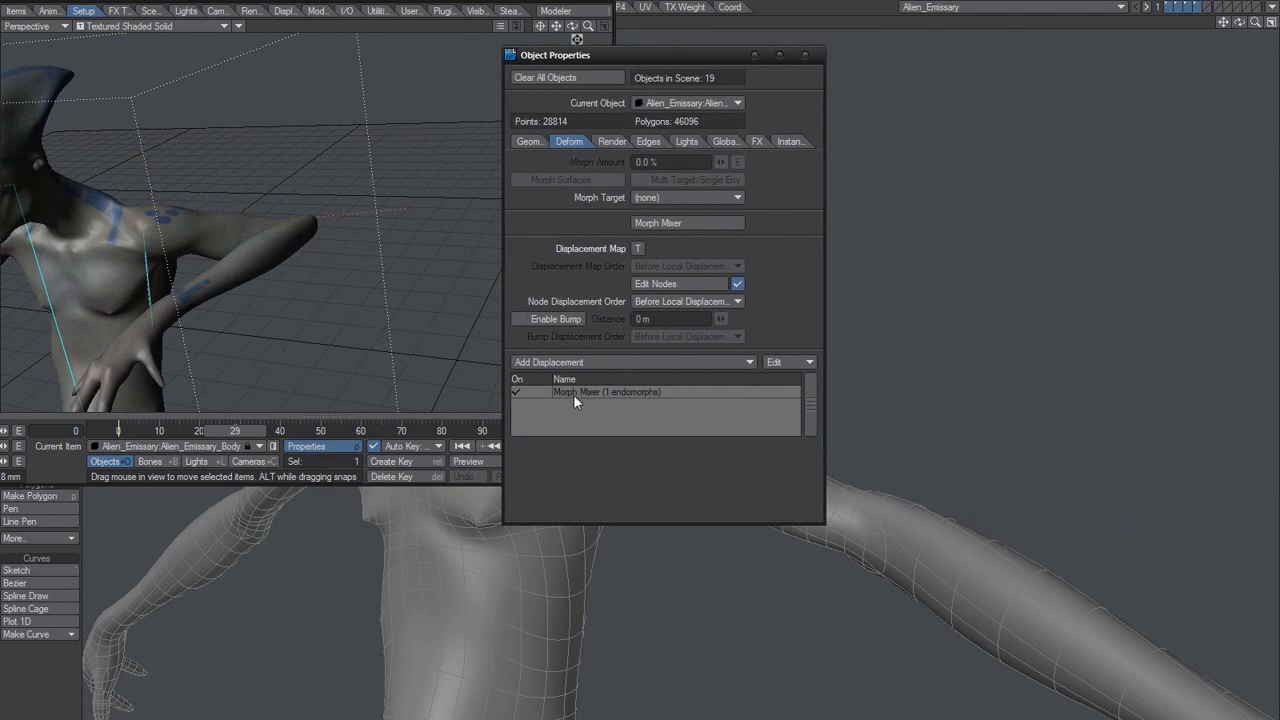
mouse_move(900, 540)
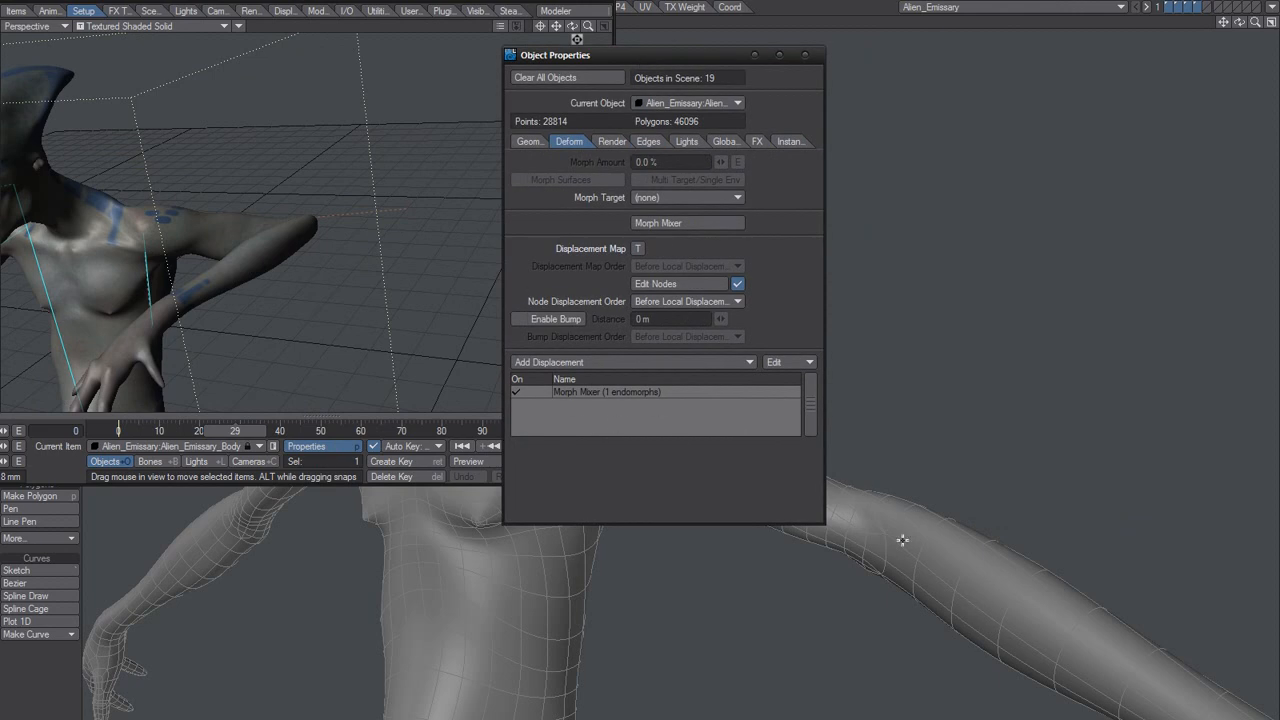
left_click(620, 392)
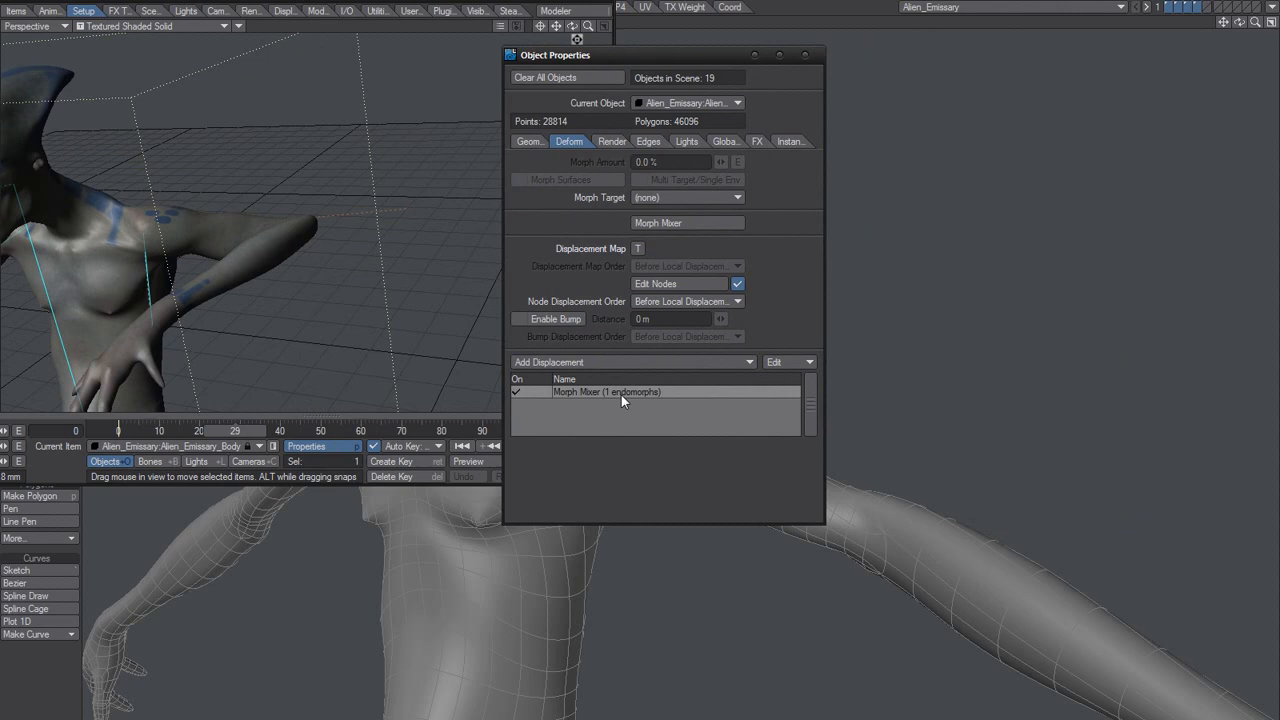
right_click(608, 390)
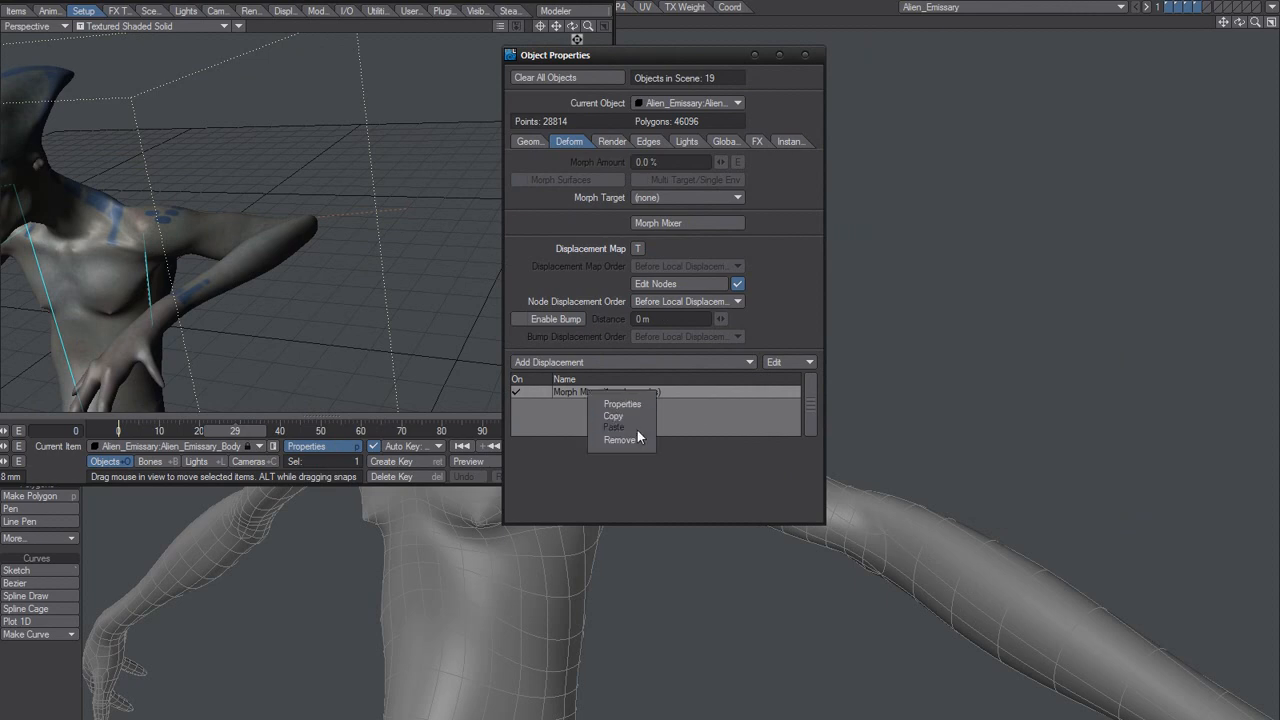
mouse_move(624, 404)
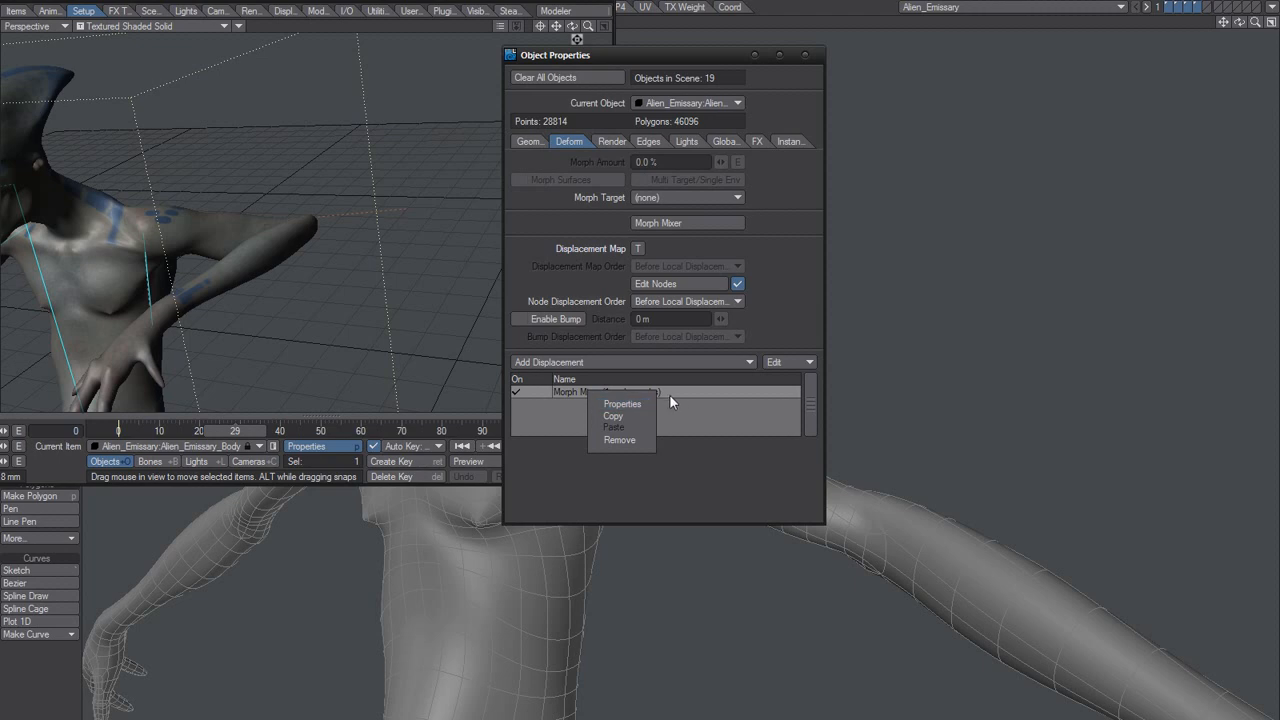
mouse_move(660, 404)
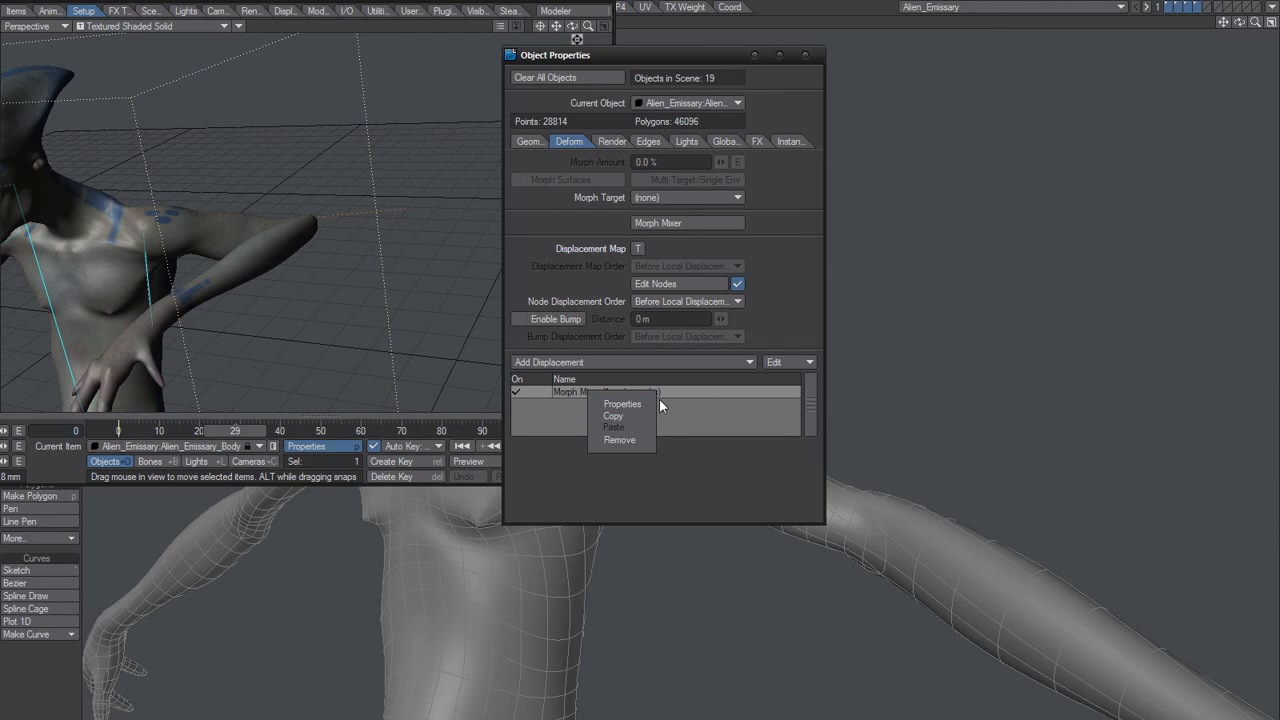
mouse_move(622, 404)
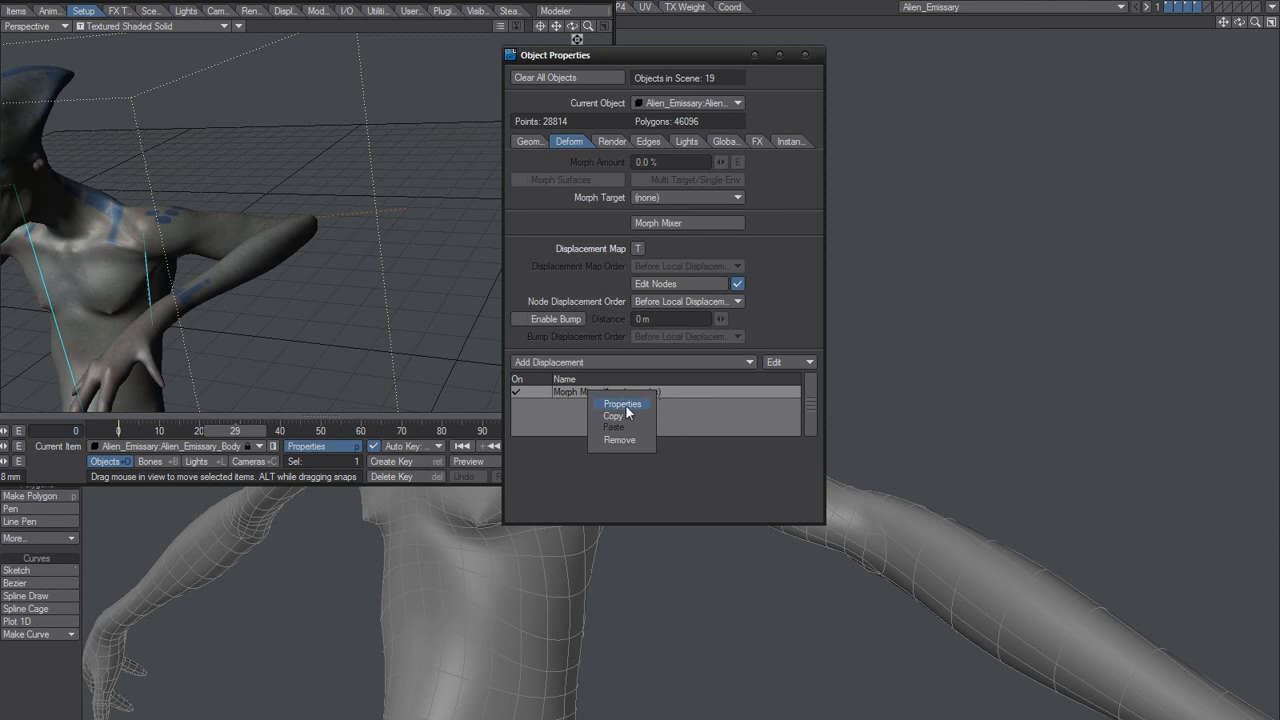
Dial the morphie endomorph up to 100% in Morph Mixer and close the mixer.
left_click(622, 404)
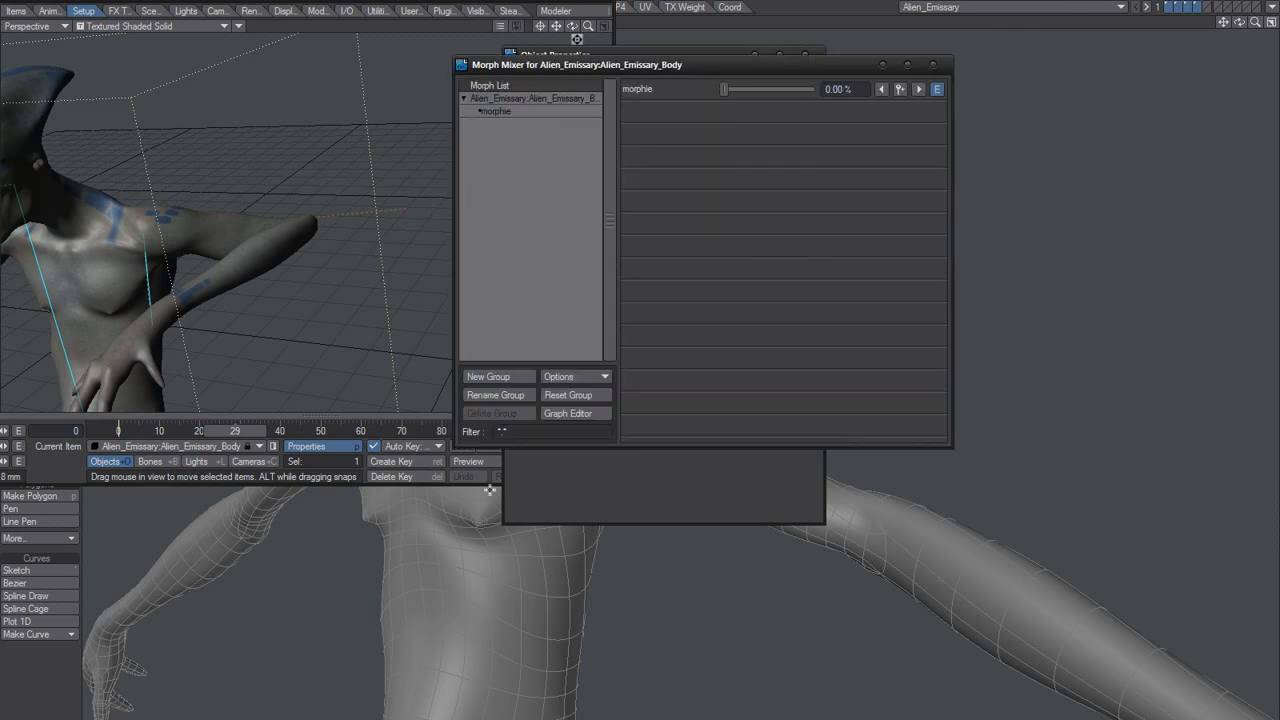
left_click_drag(724, 88, 730, 88)
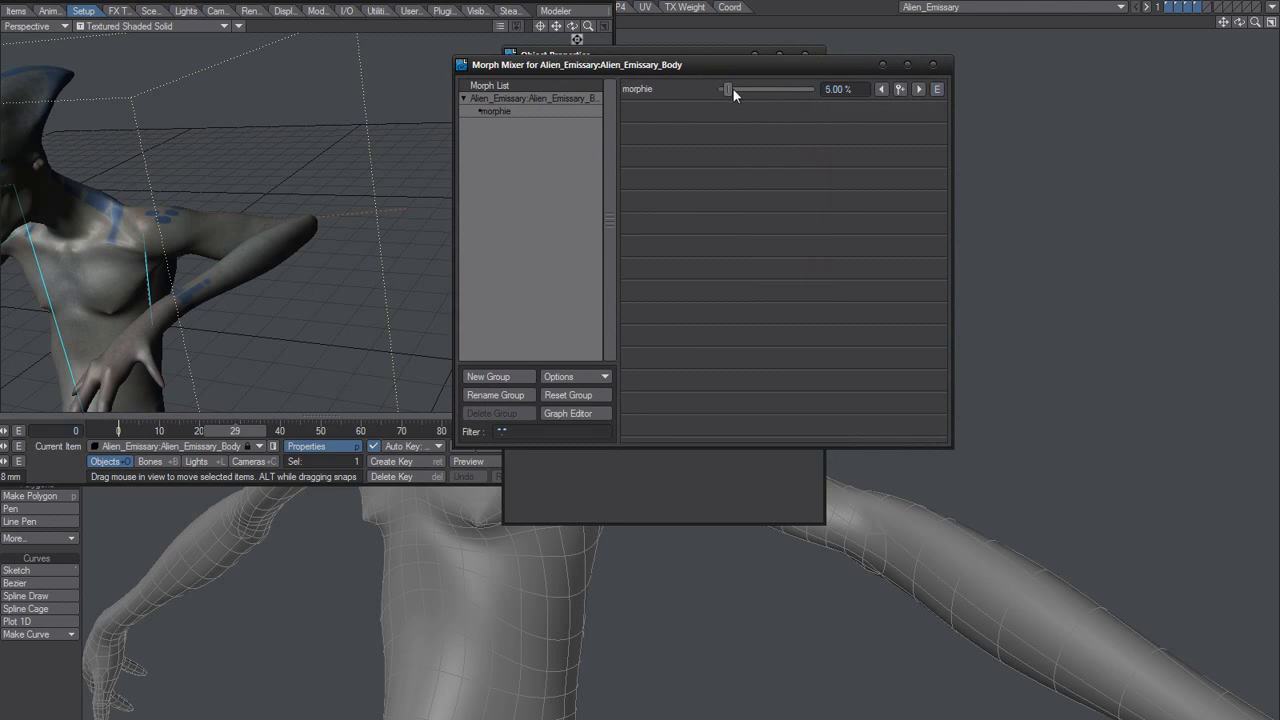
left_click_drag(728, 88, 808, 88)
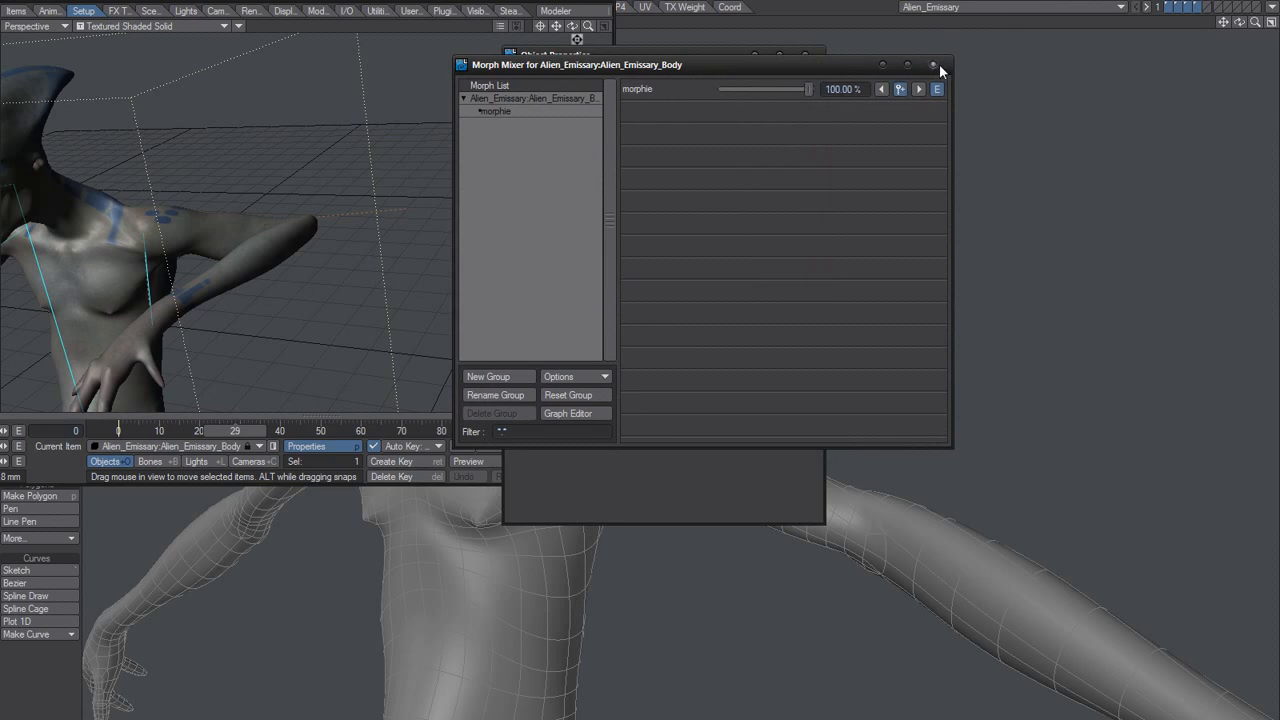
left_click(936, 64)
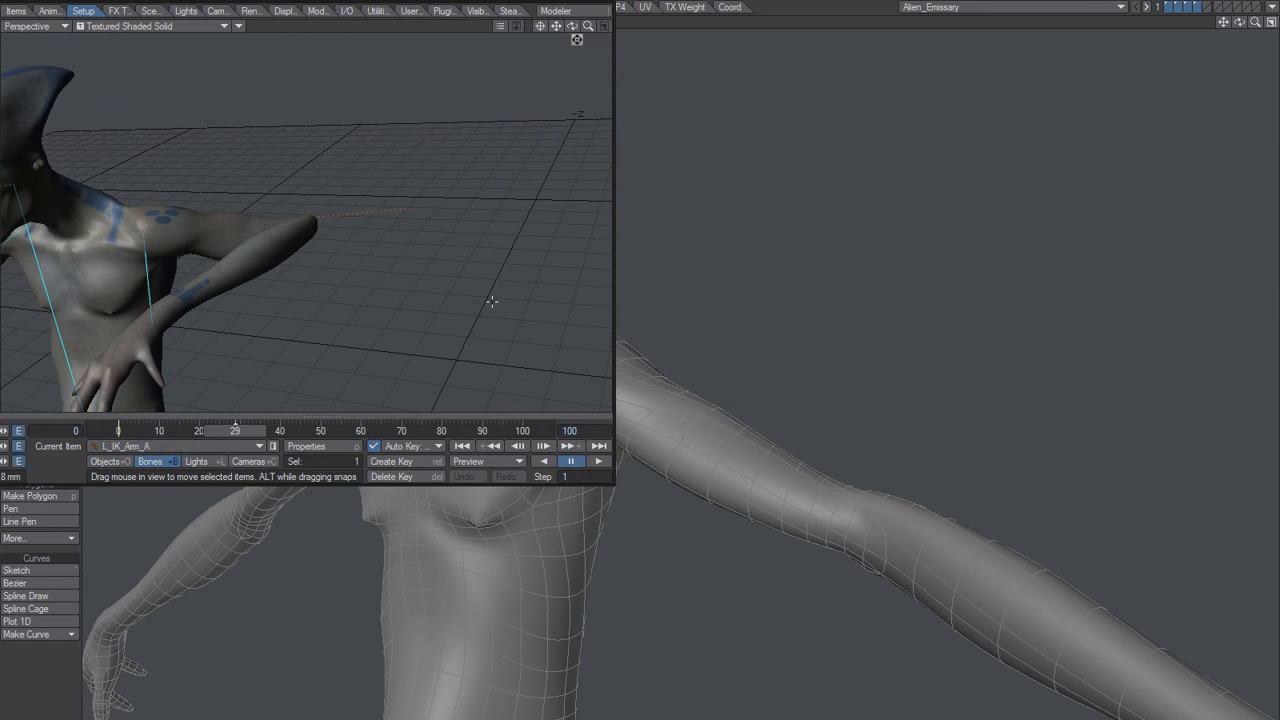
Make the alien body object the current item via the Objects button.
left_click(106, 336)
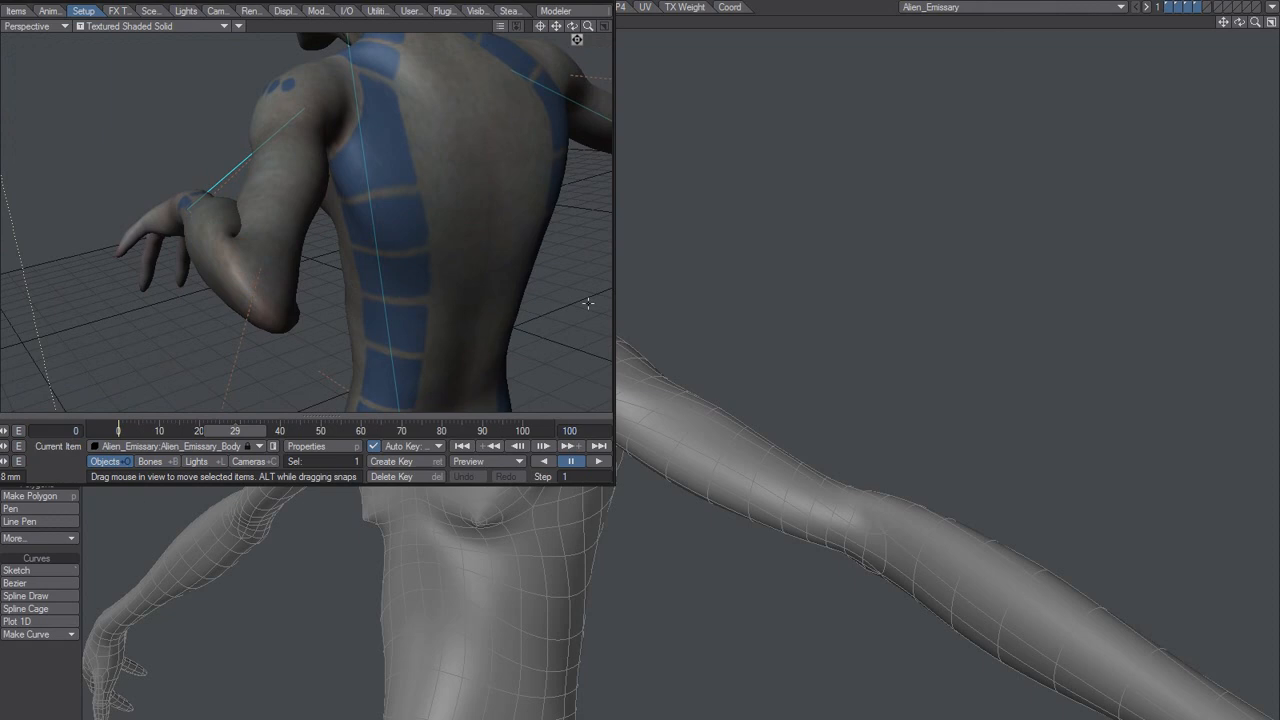
mouse_move(766, 454)
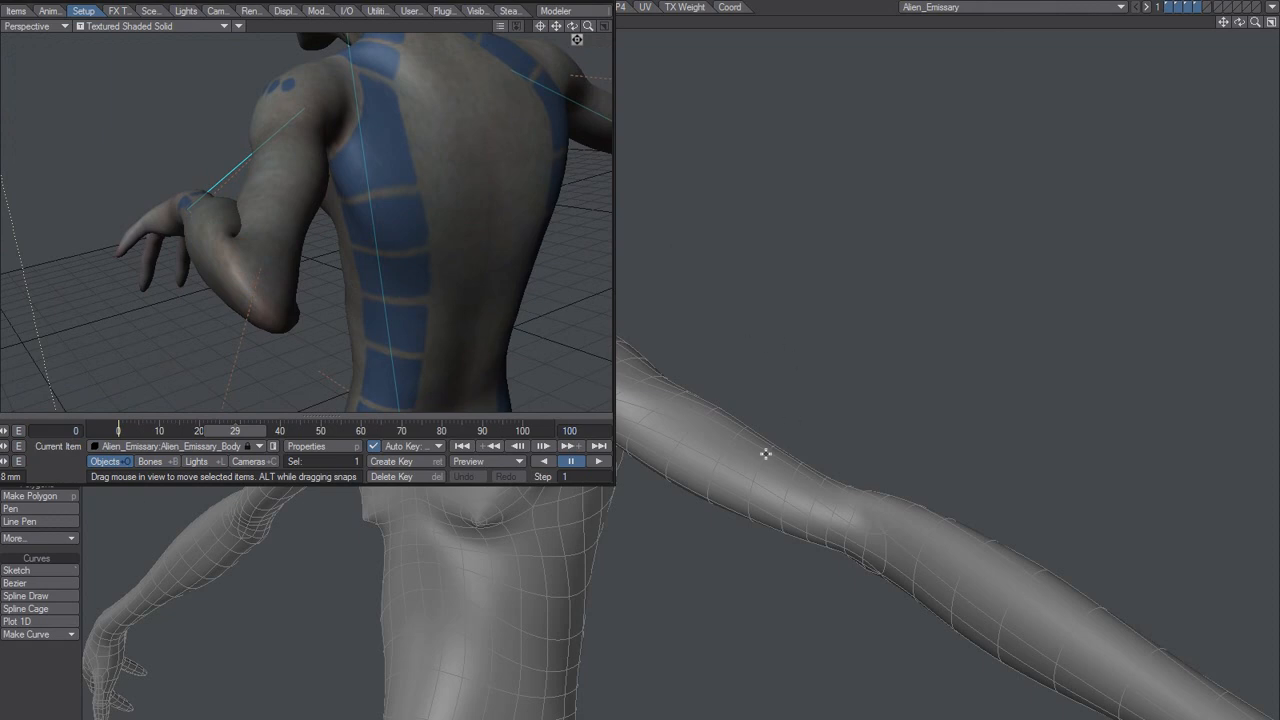
mouse_move(844, 374)
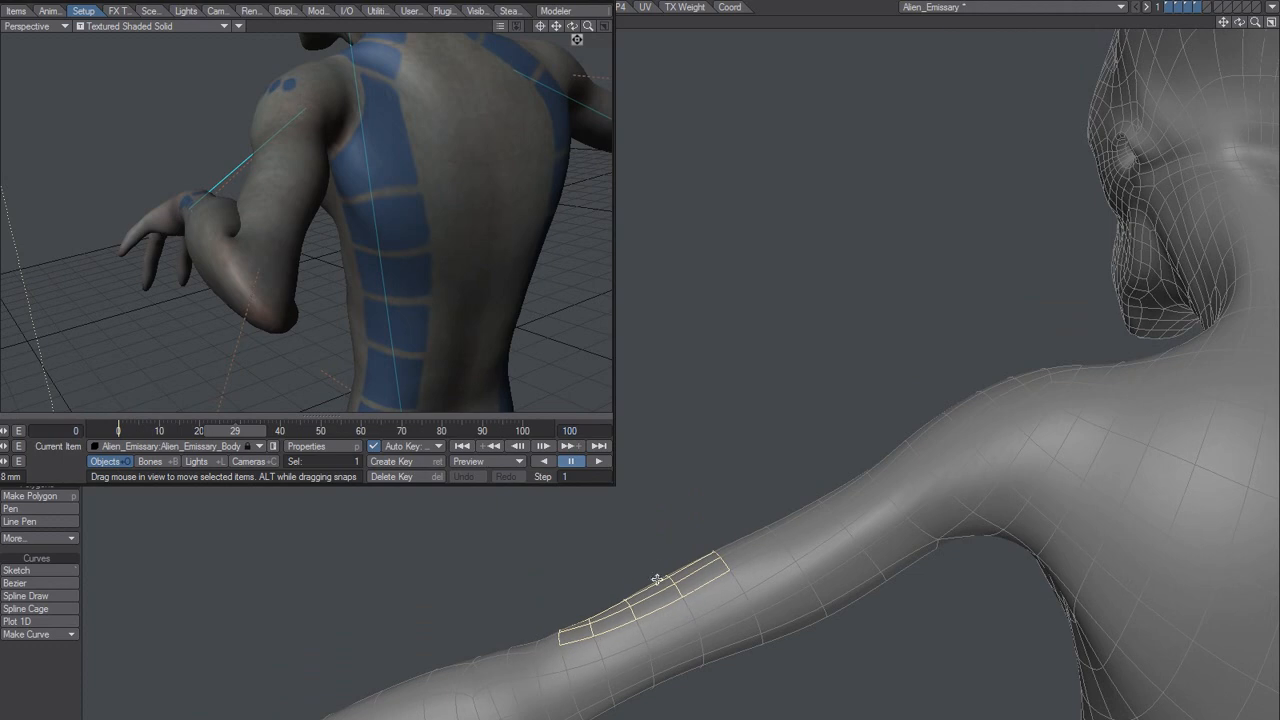
mouse_move(644, 592)
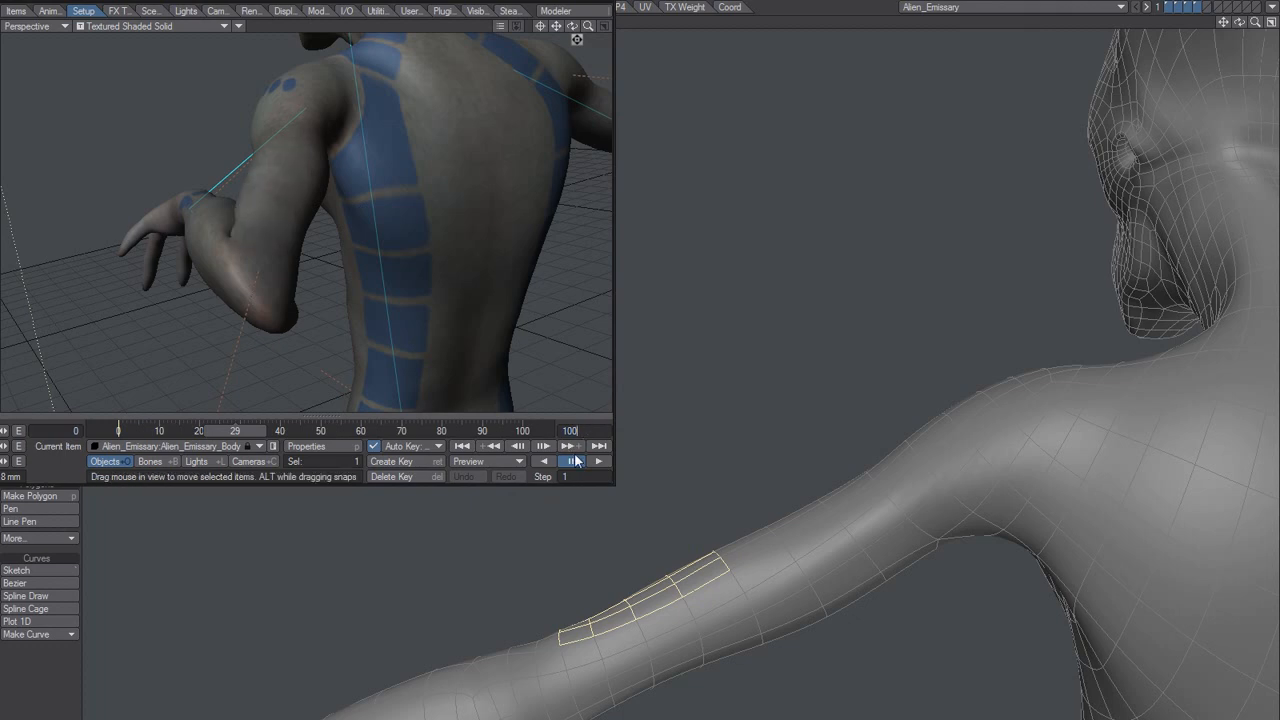
left_click(572, 460)
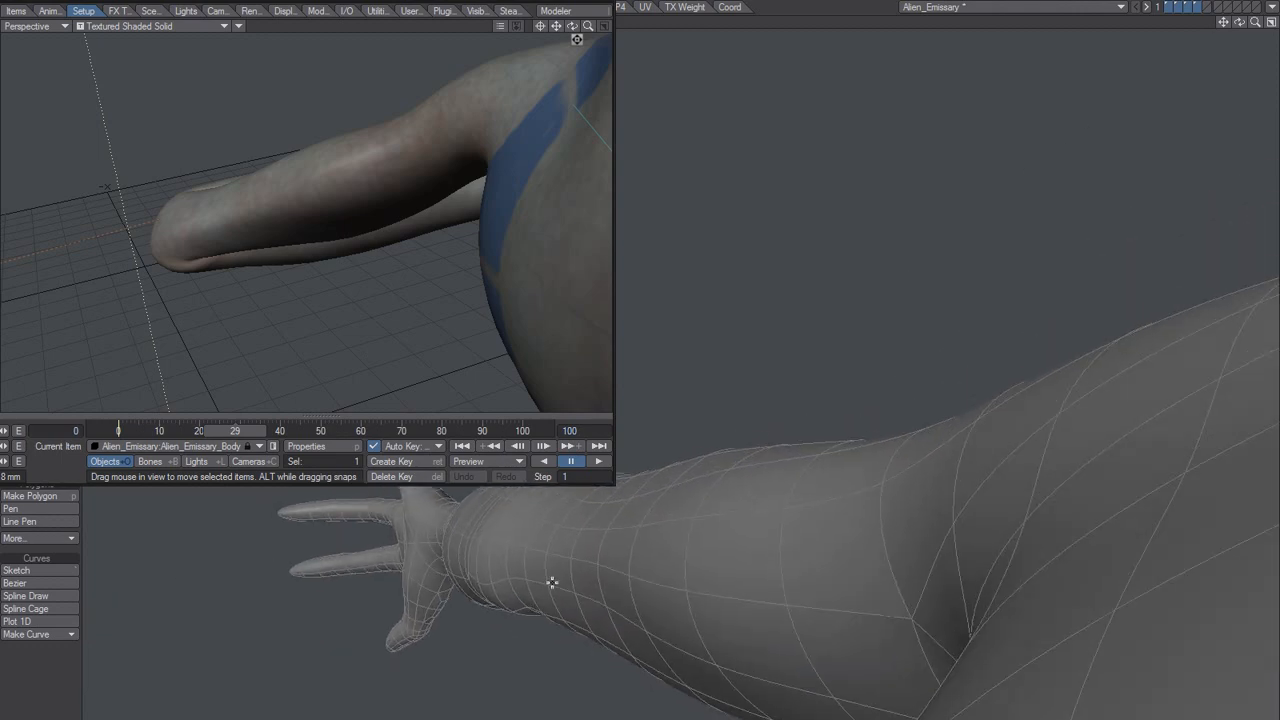
mouse_move(576, 596)
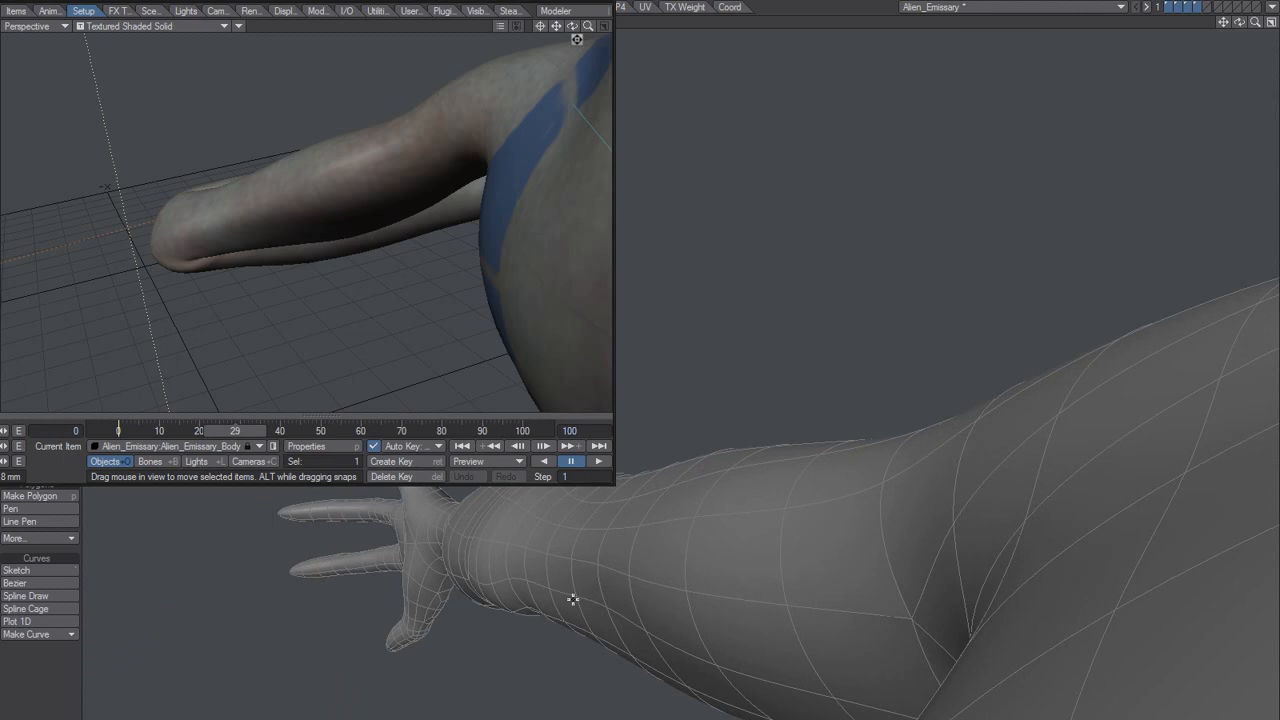
mouse_move(604, 612)
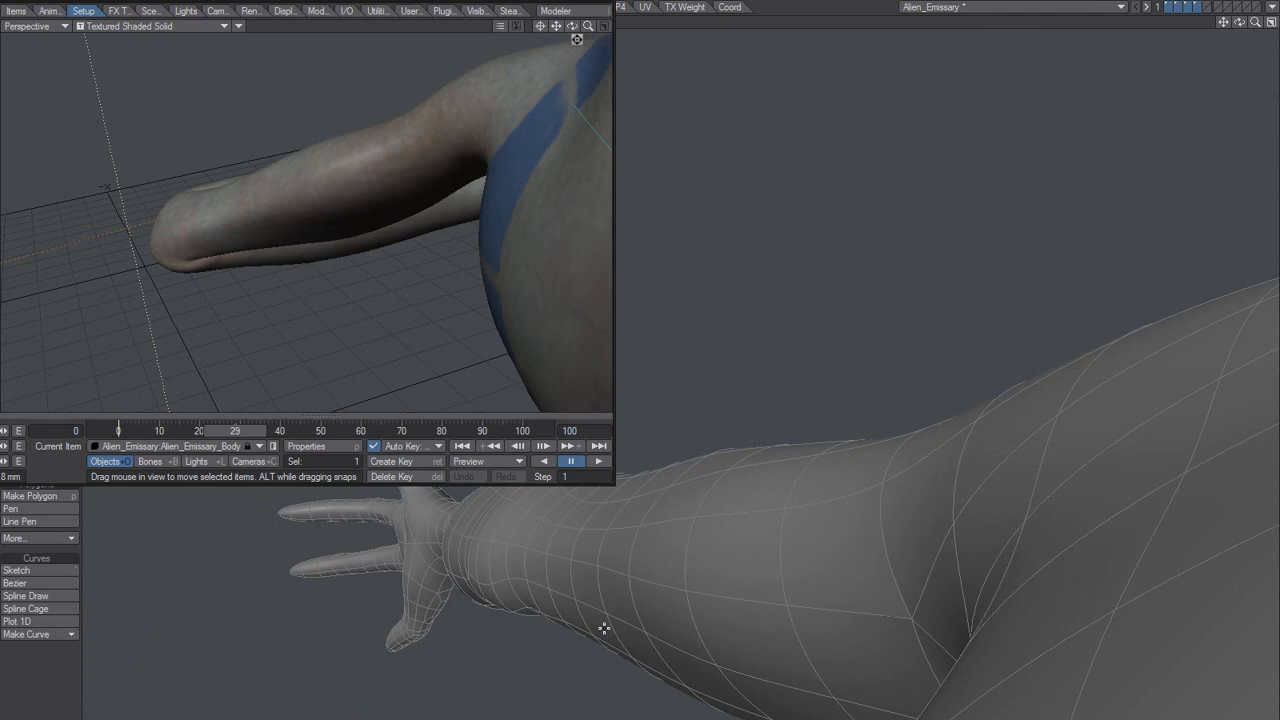
mouse_move(524, 500)
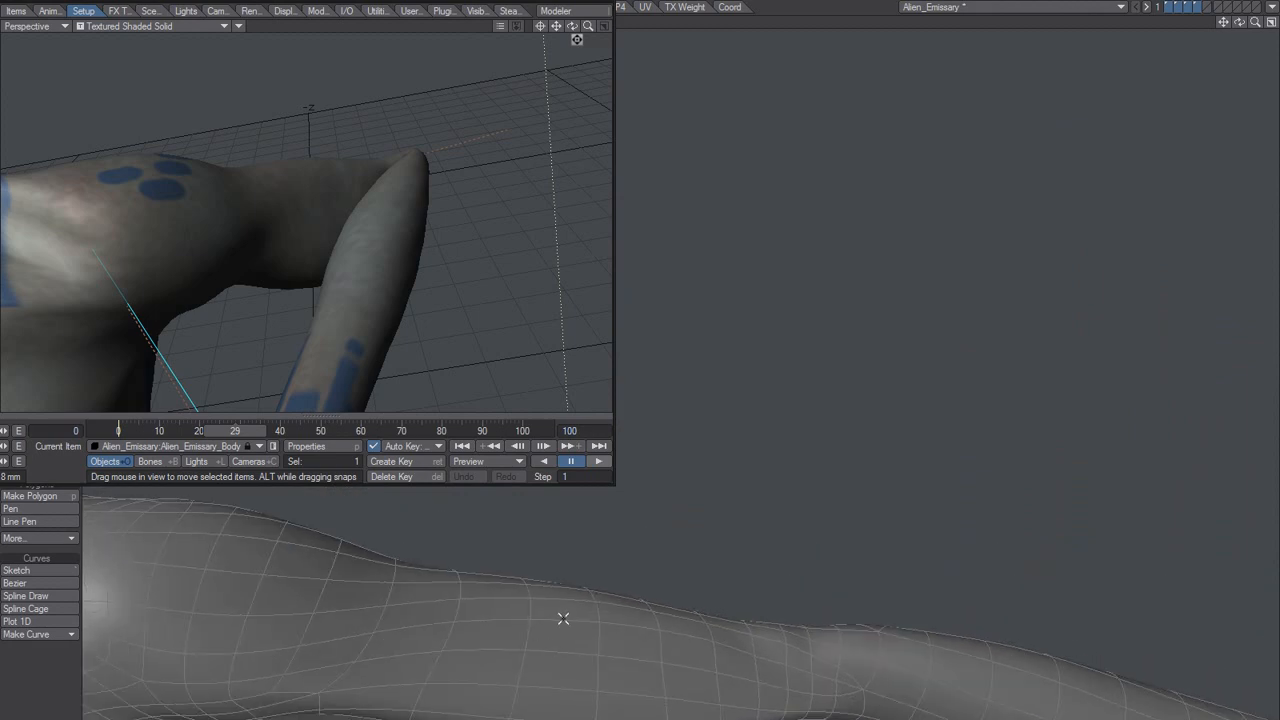
mouse_move(680, 662)
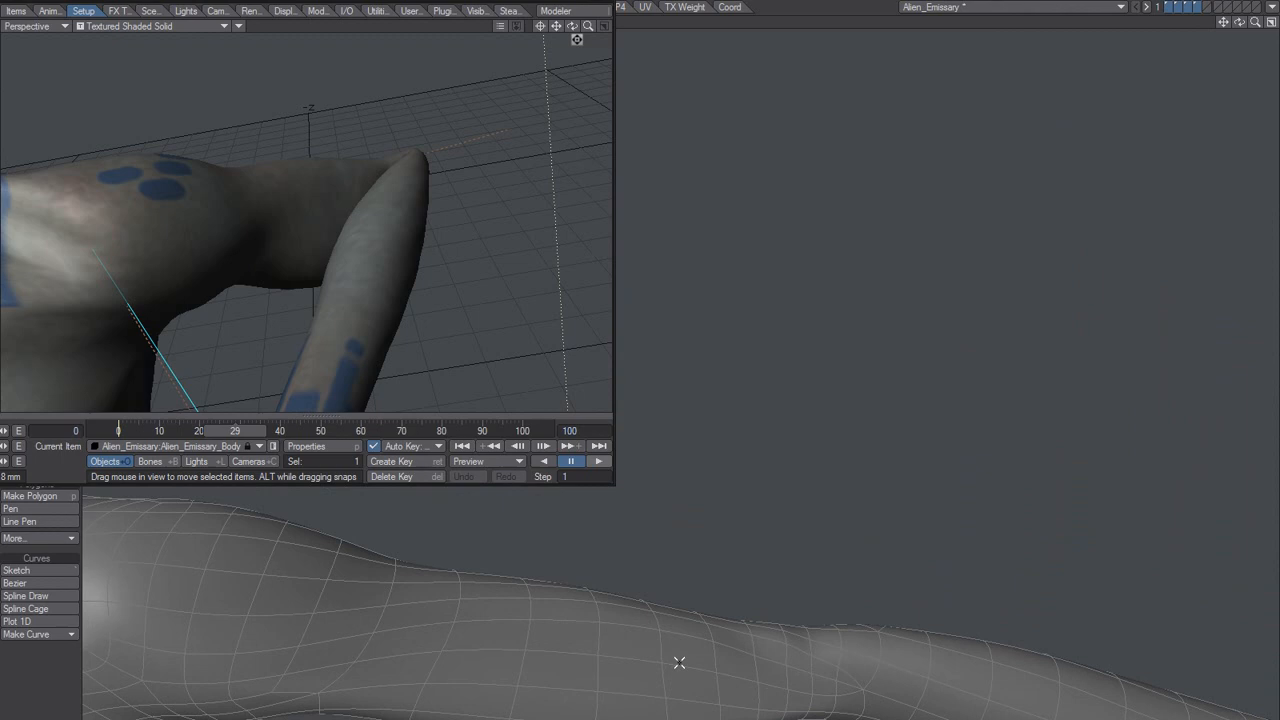